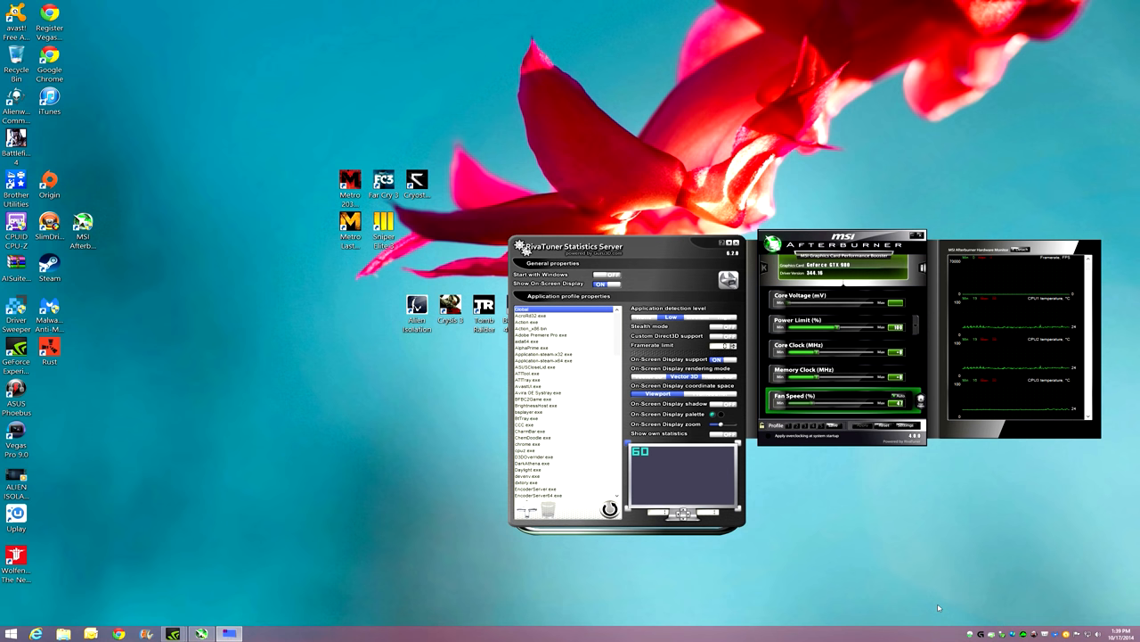
mouse_move(948, 391)
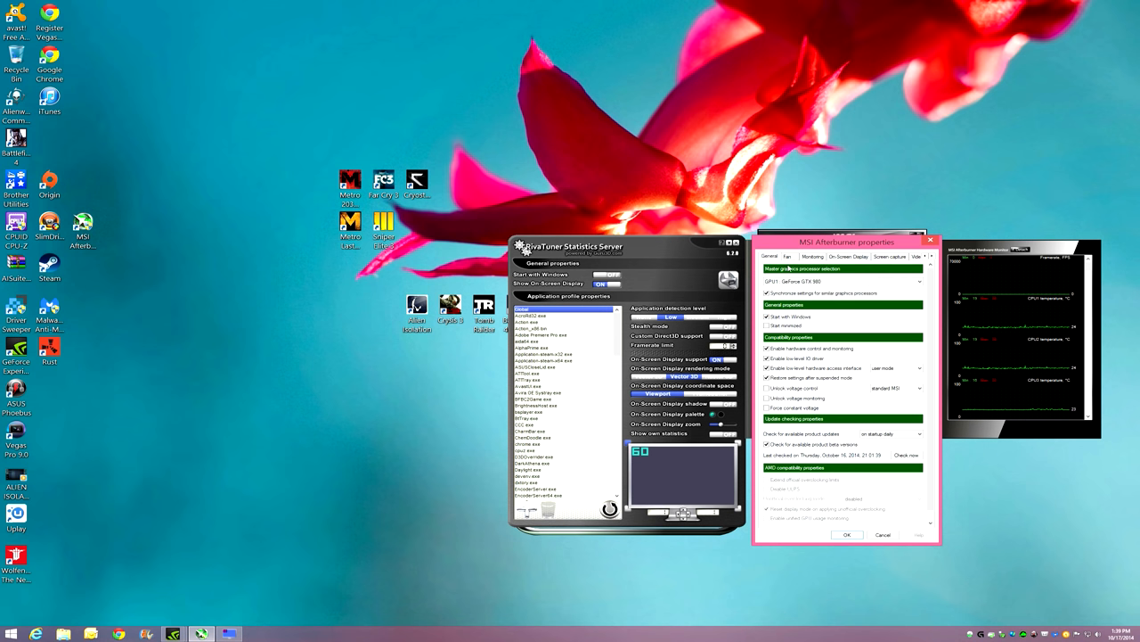
Step: Show the Fan settings with software automatic fan control and the custom fan speed curve
left_click(788, 256)
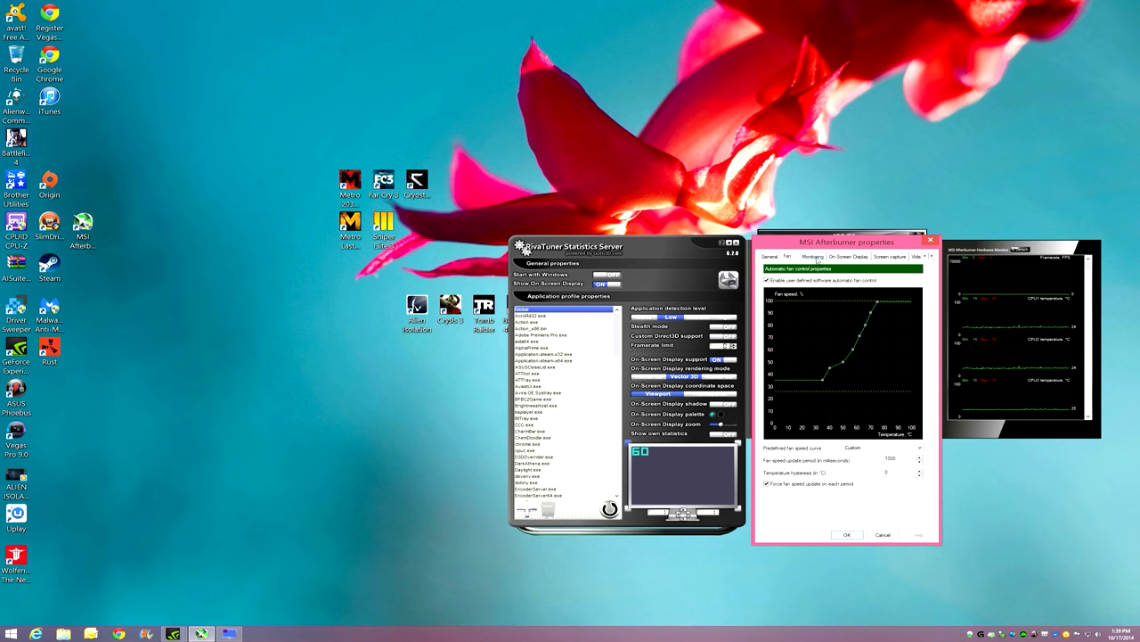
Step: Show the Monitoring settings with the Framerate graph highlighted in the active graphs list
left_click(817, 256)
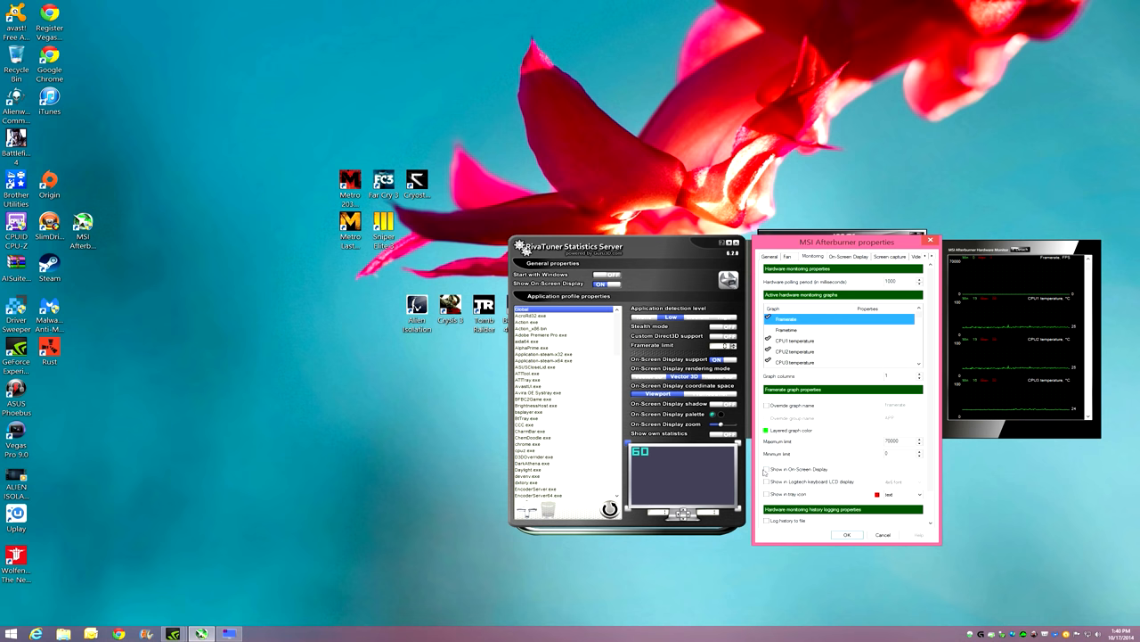
Step: Enable 'Show in On-Screen Display' for the Framerate graph so it's marked 'in OSD'
left_click(767, 469)
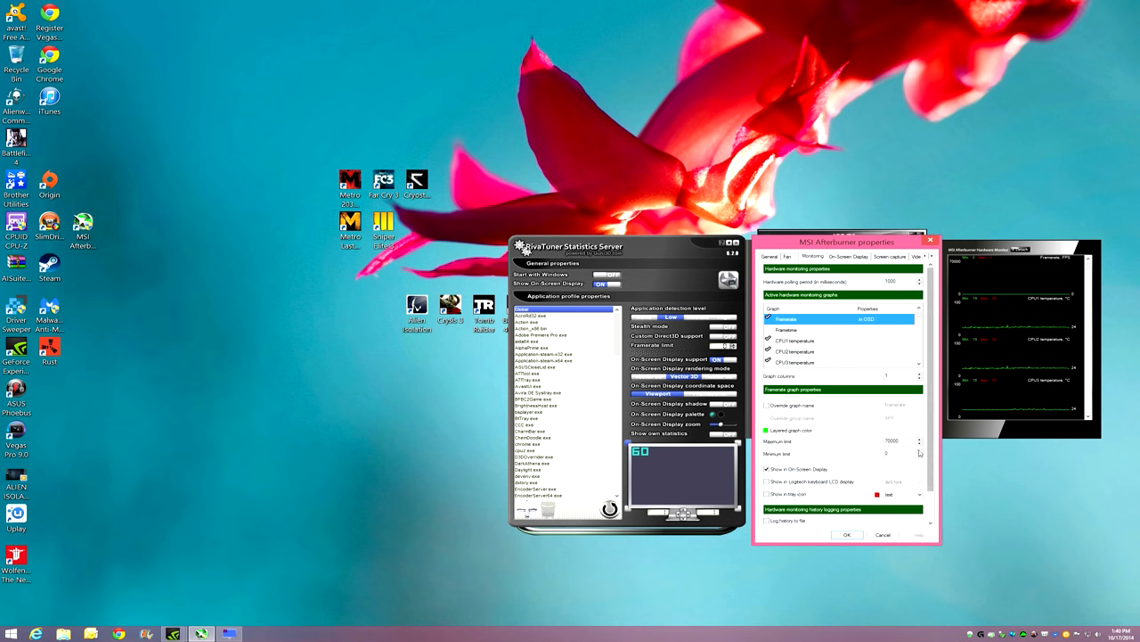
mouse_move(900, 450)
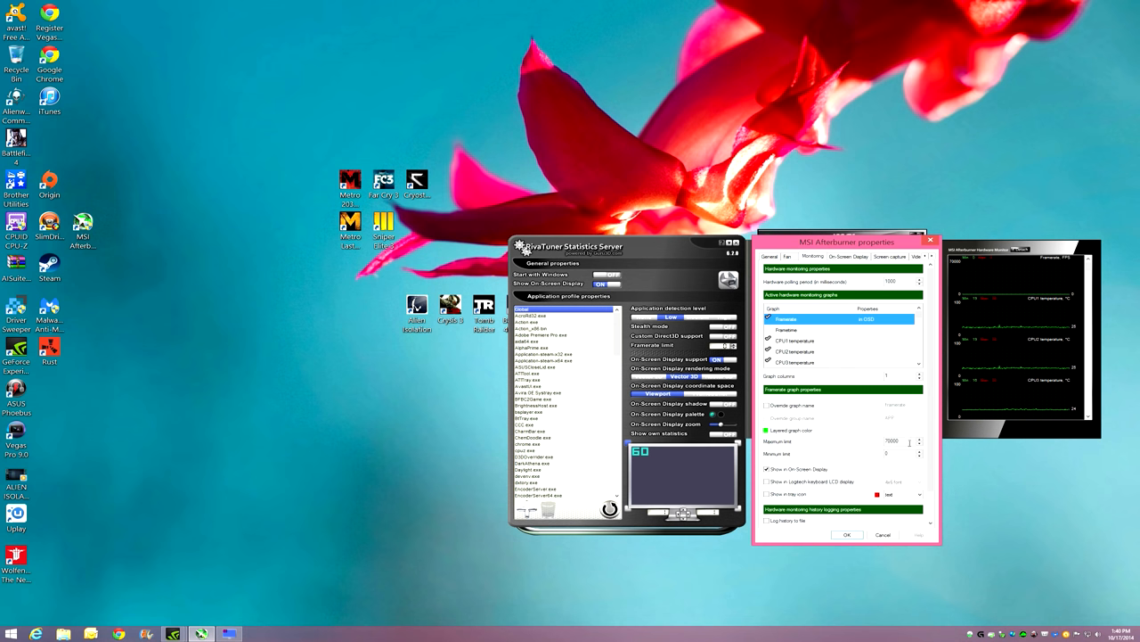
mouse_move(908, 441)
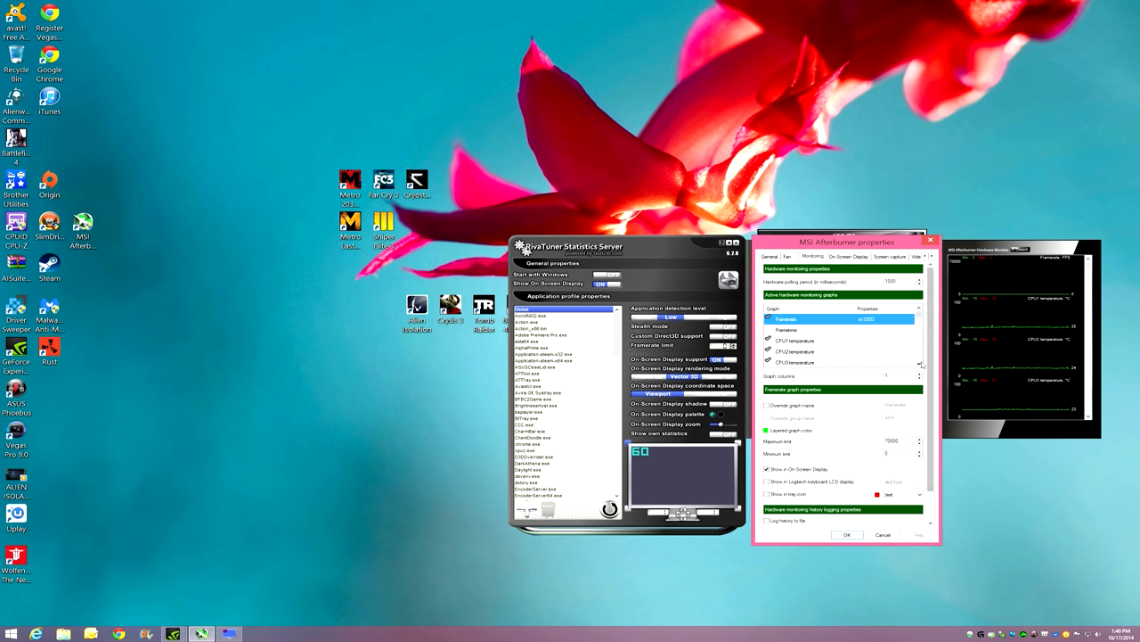
Step: Enable 'Show in On-Screen Display' for the CPU1 through CPU5 usage graphs
left_click(920, 309)
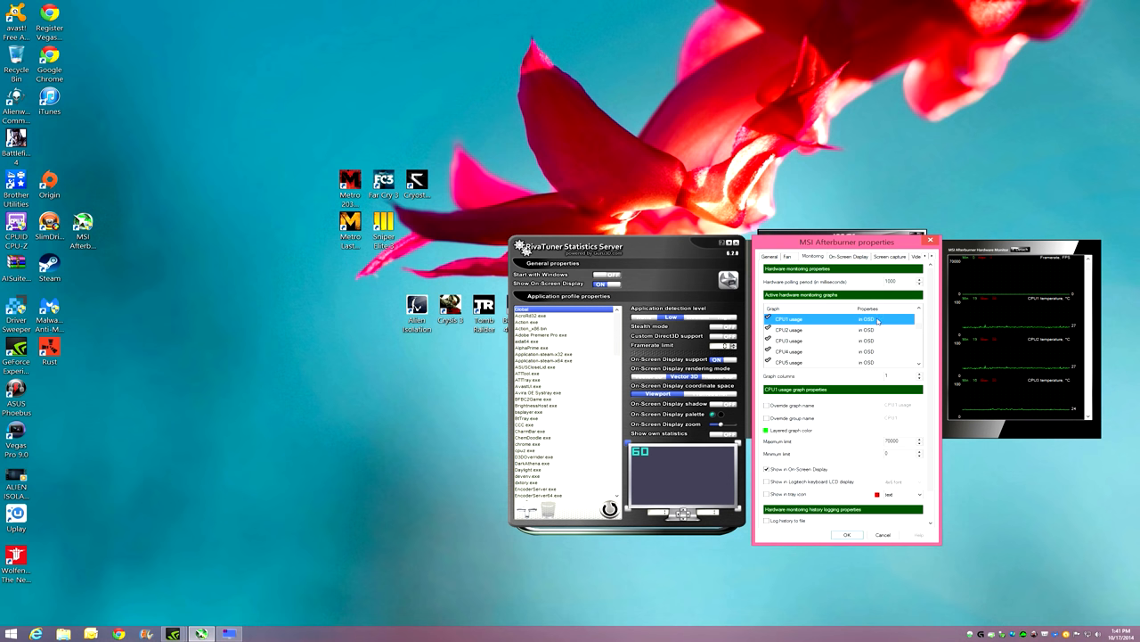
mouse_move(865, 319)
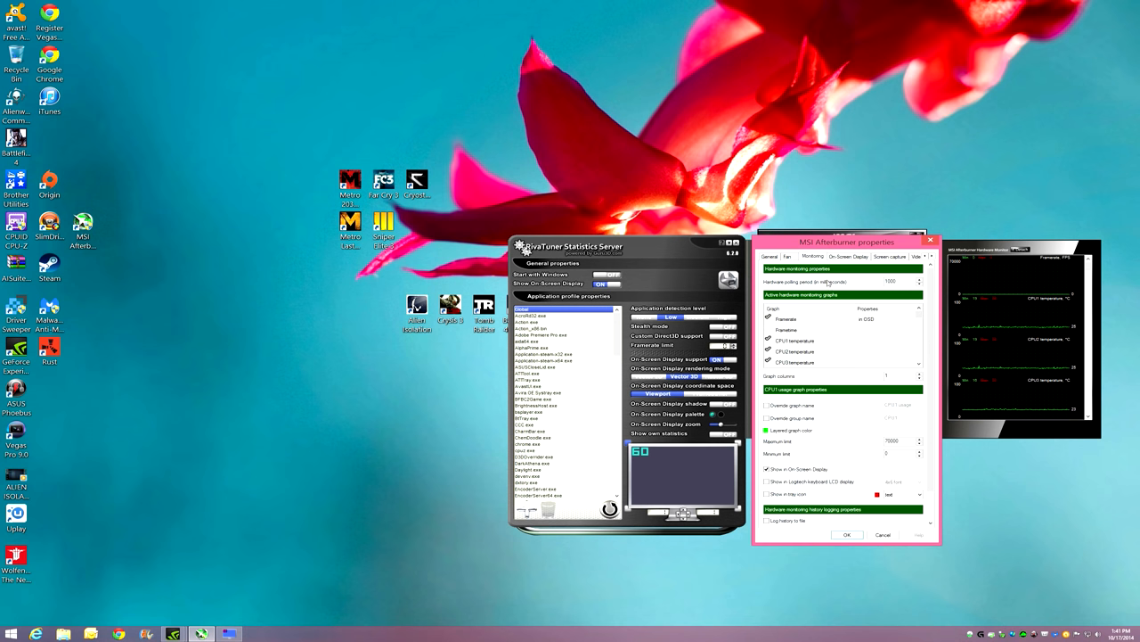
Step: Confirm the MSI Afterburner properties with OK, applying the OSD monitoring settings
left_click(772, 257)
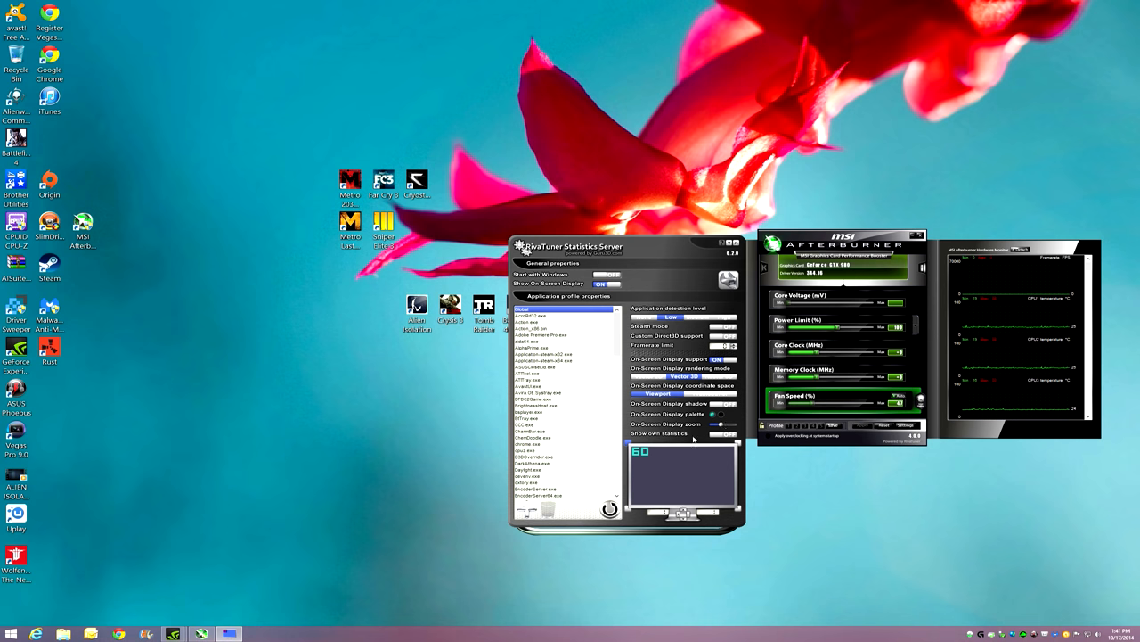
Step: Review RivaTuner Statistics Server setup, then return to Afterburner's Monitoring settings
left_click(726, 283)
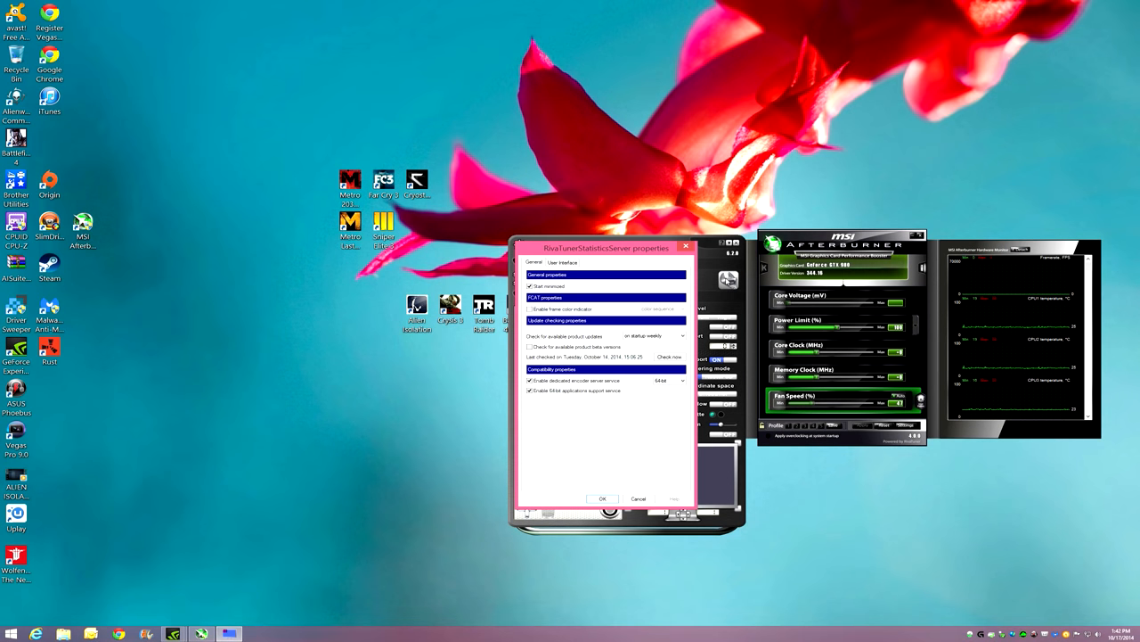
mouse_move(644, 386)
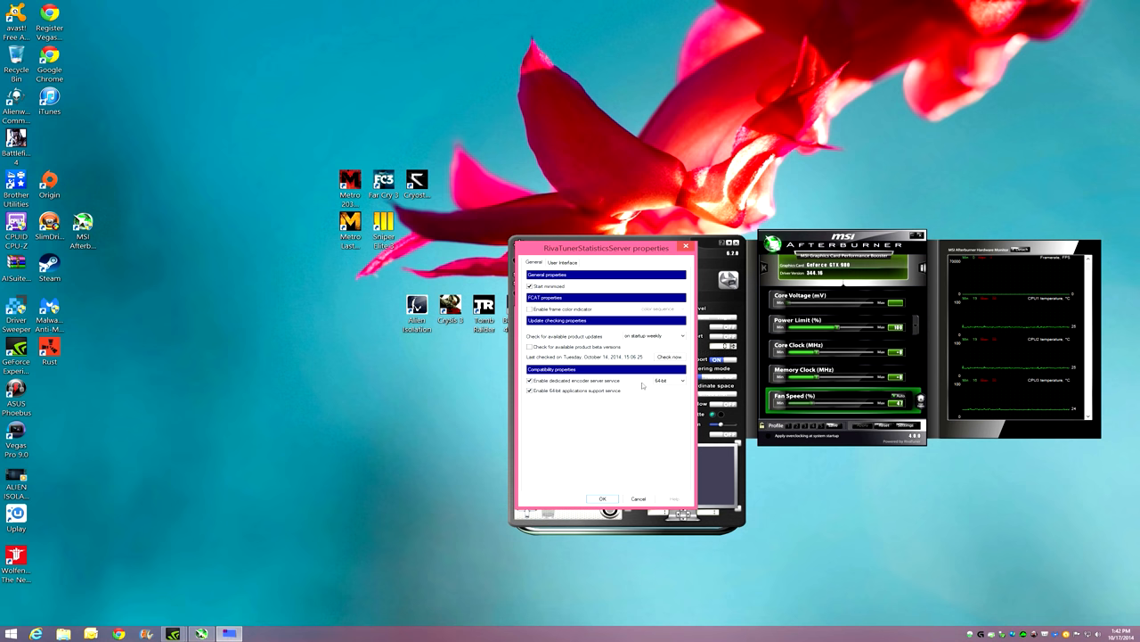
mouse_move(672, 384)
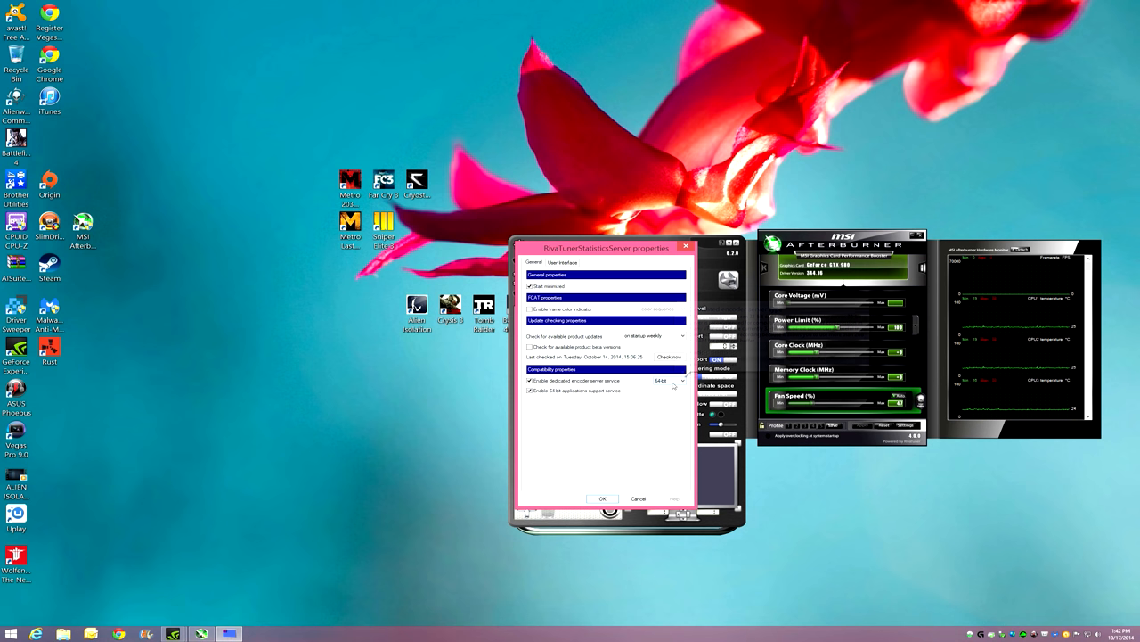
mouse_move(544, 379)
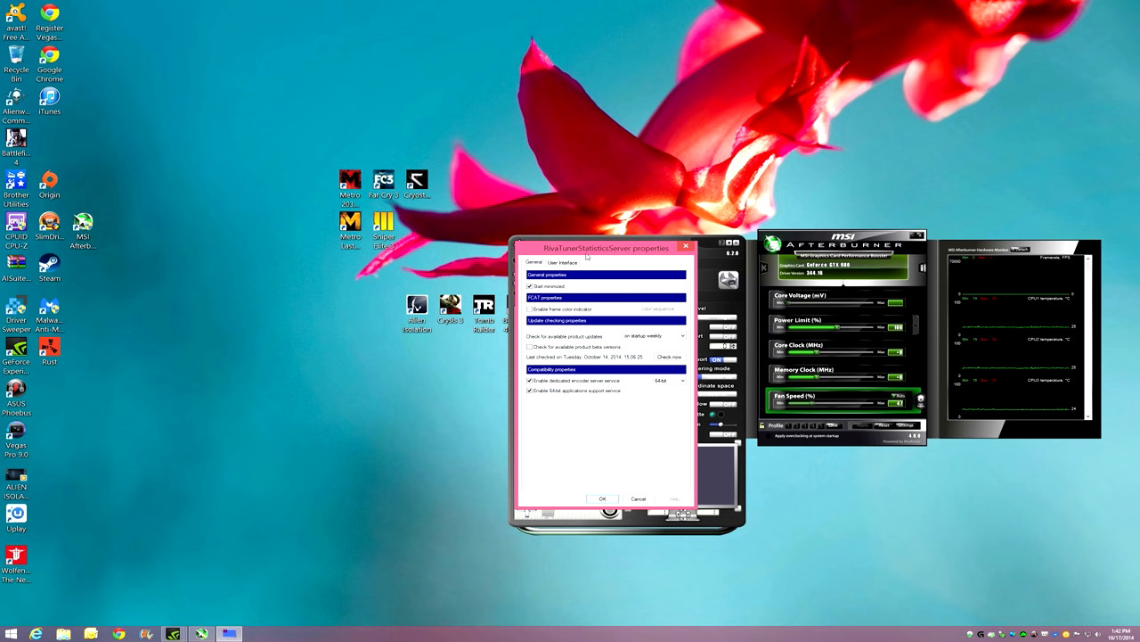
mouse_move(614, 475)
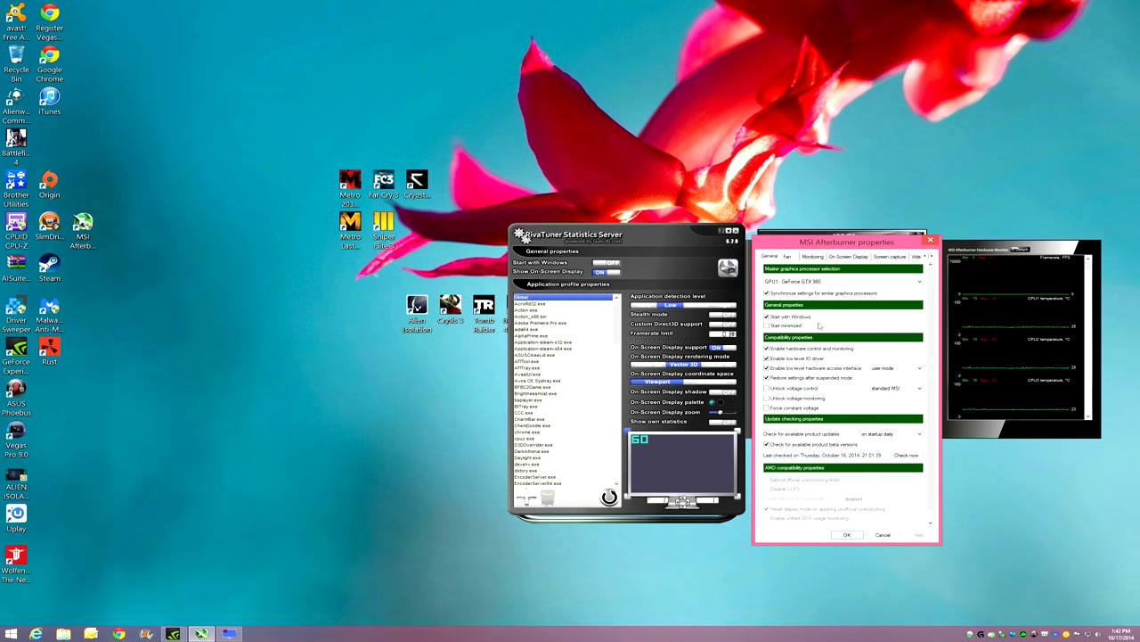
left_click(809, 257)
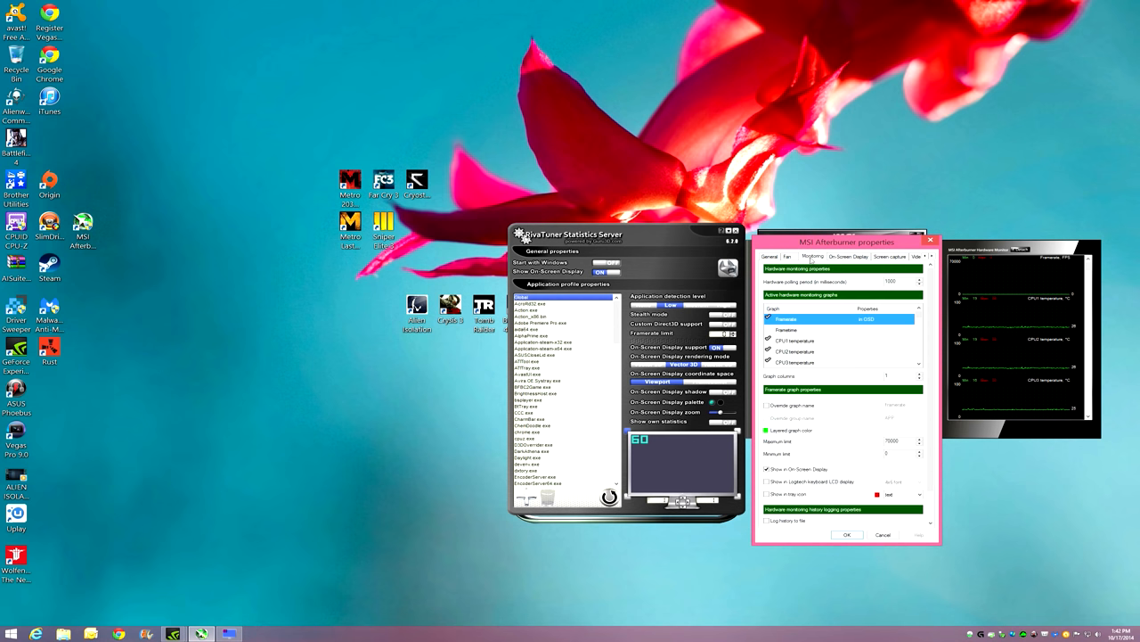